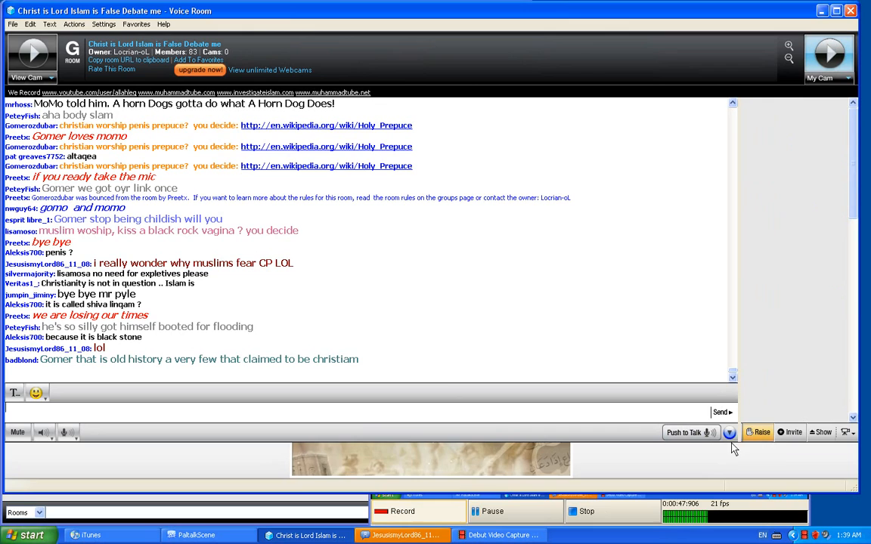
Hold Push to Talk to address the debate room, then release the mic for others.
{"action": "left_click", "coordinate": [729, 432]}
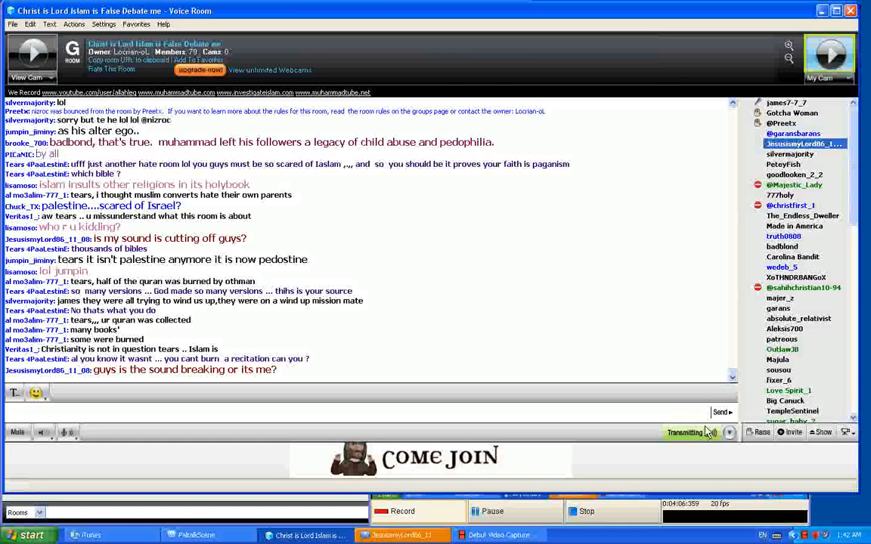
{"action": "left_click", "coordinate": [687, 433]}
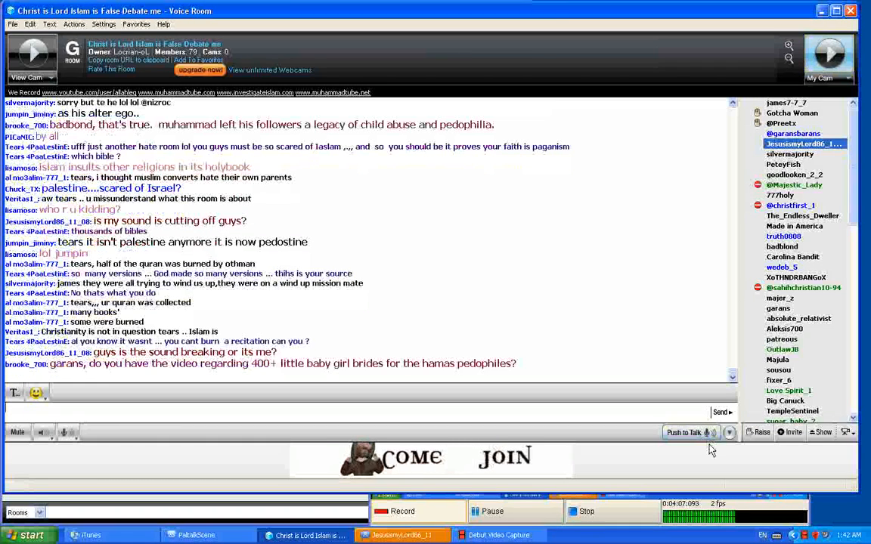